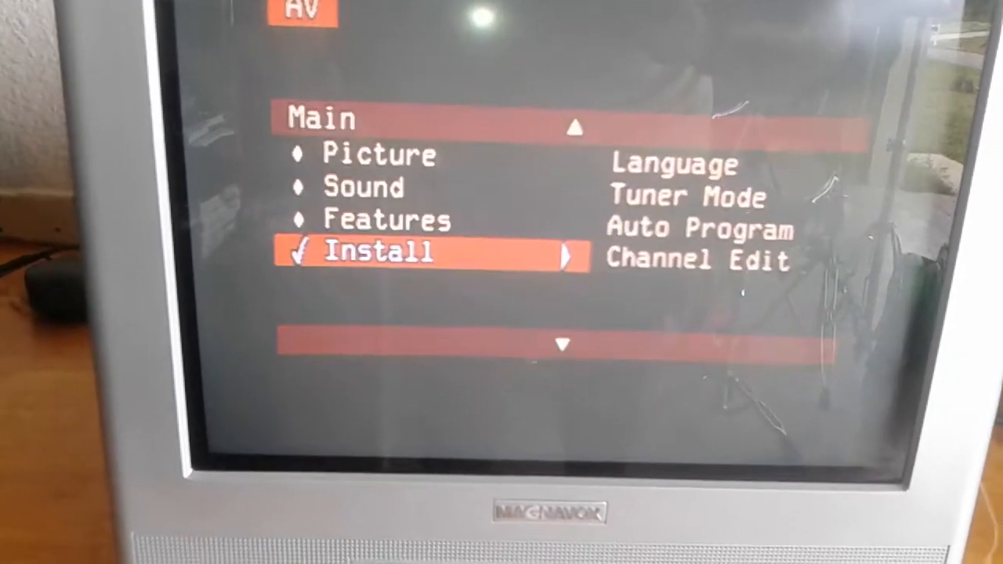
Enter the Picture list and move down past Color 35 and Color Temp. Cool to Contrast+ Off.
key("Up")
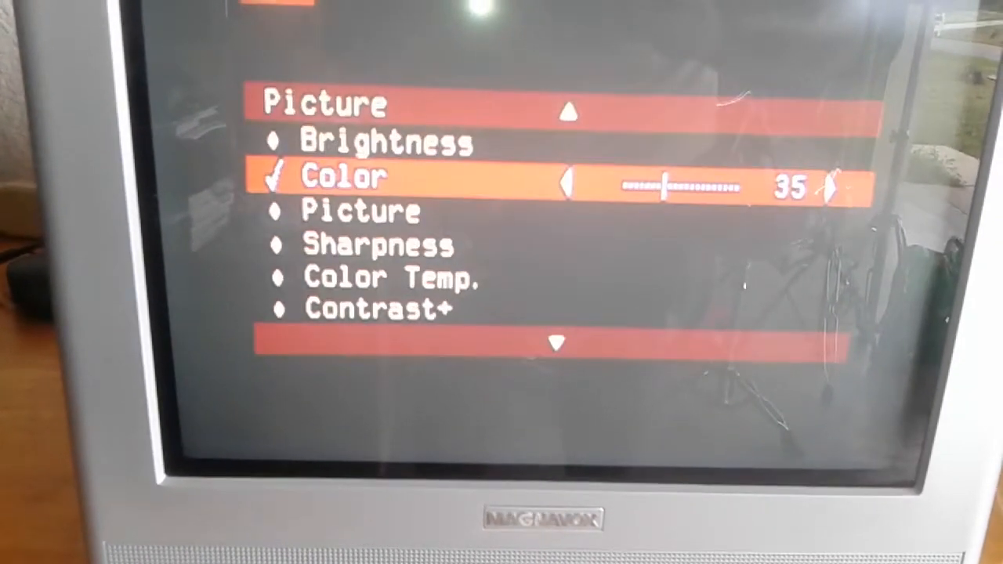
key("down")
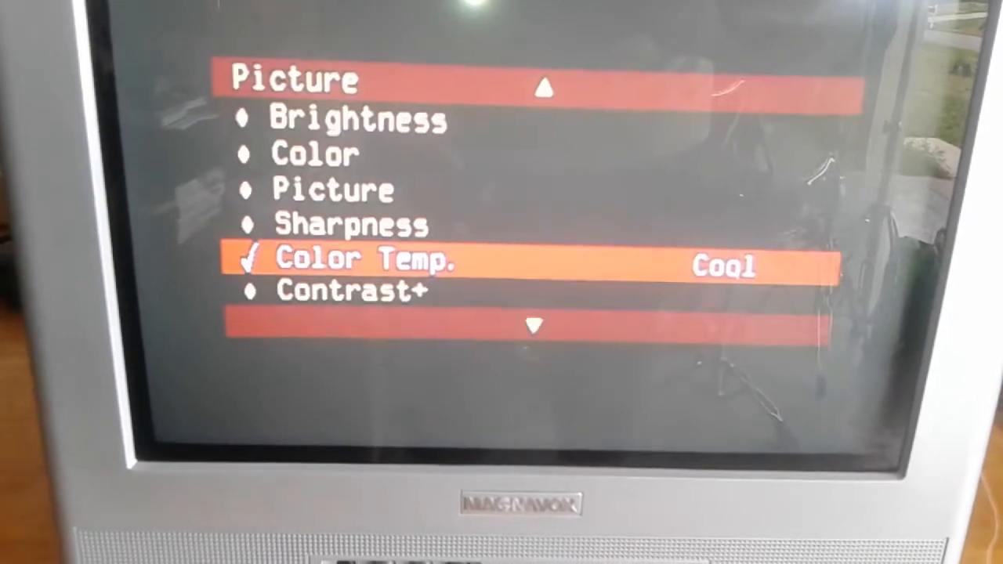
key("Down")
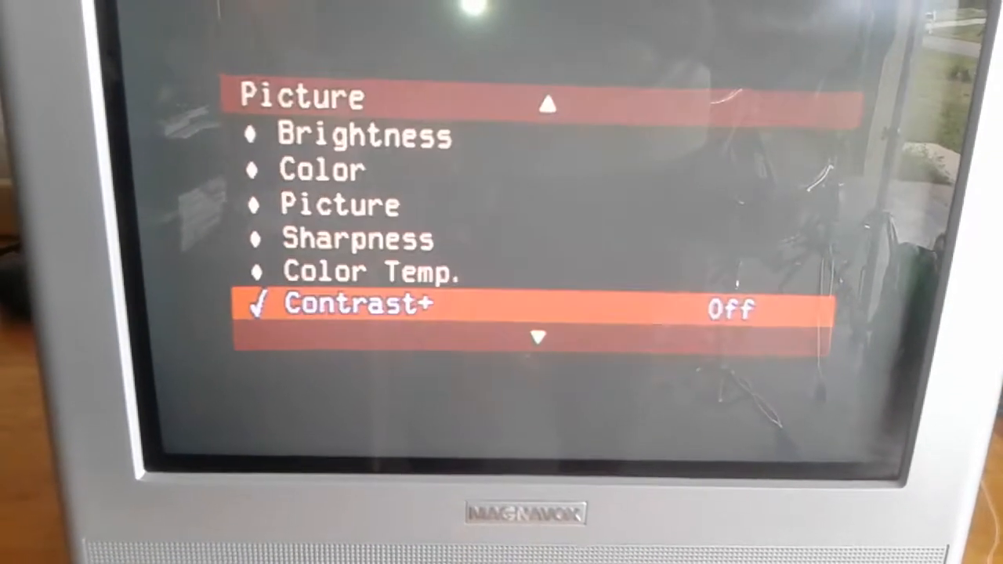